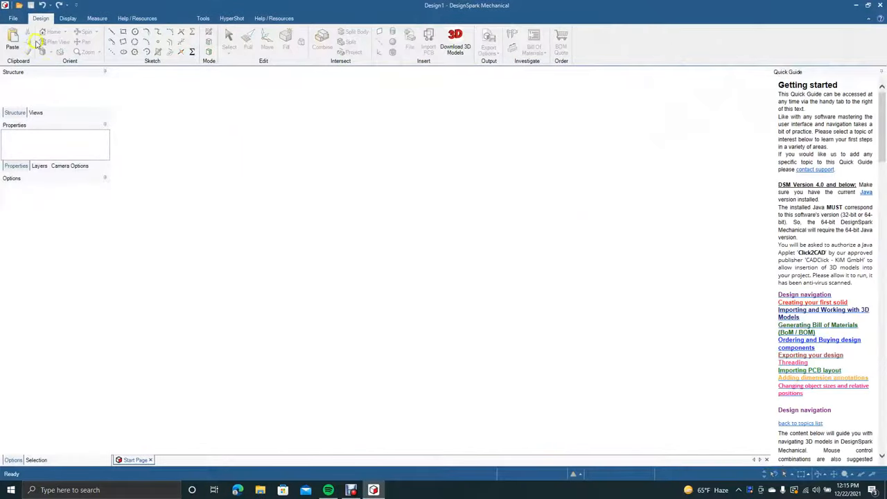
Create a new empty design (Design2) and leave the start page to its sketch grid.
left_click(13, 18)
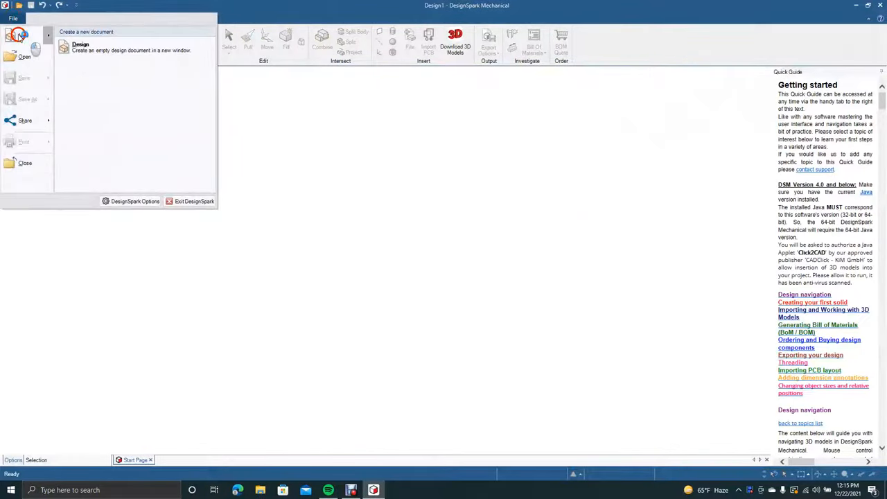
left_click(81, 47)
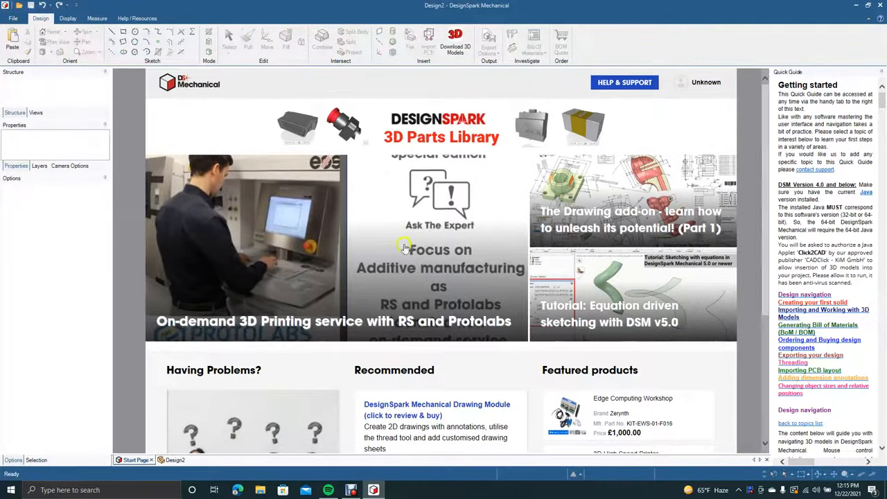
left_click(172, 460)
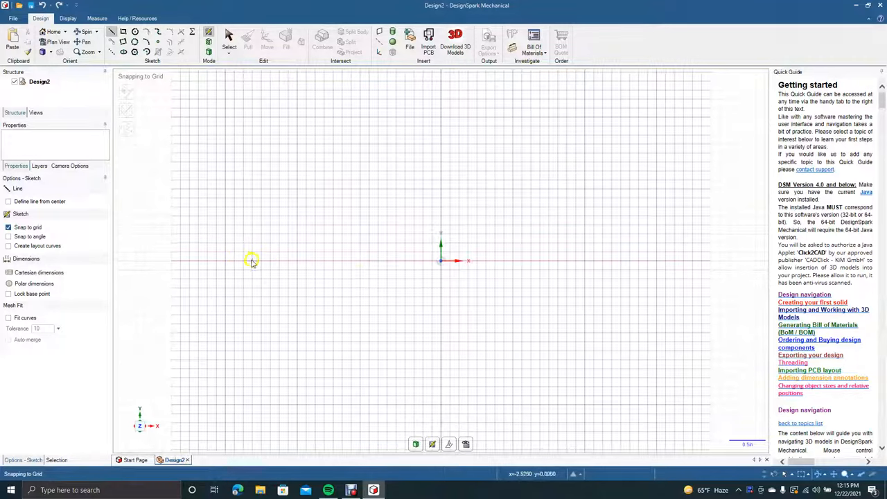
Sketch the S-path legs at length 5.5 and round both corners with radius 2.0.
left_click_drag(241, 262, 241, 187)
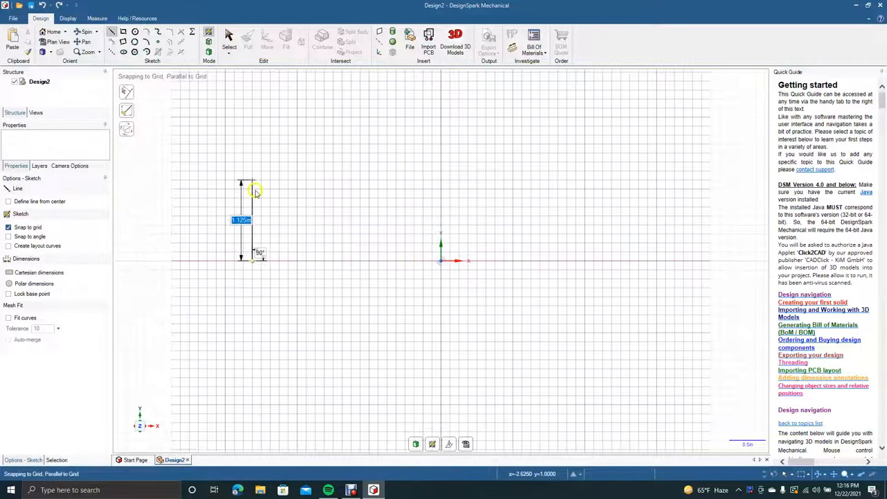
left_click_drag(247, 191, 249, 147)
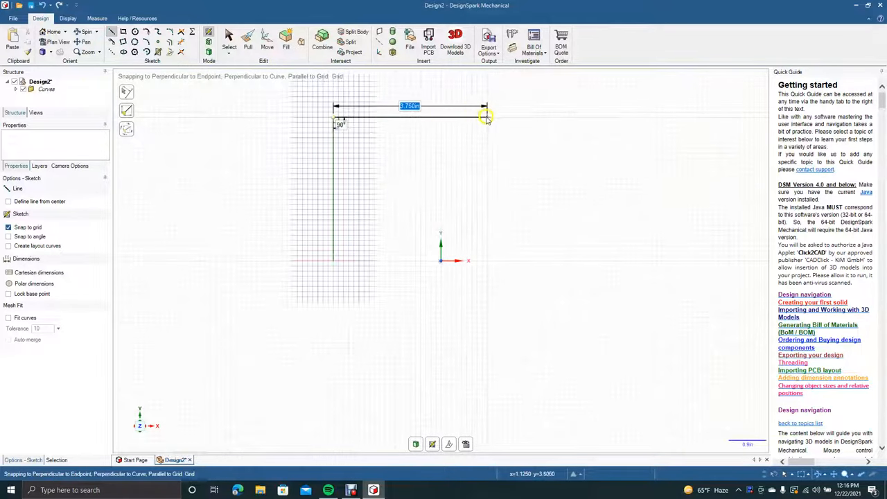
type("5.5")
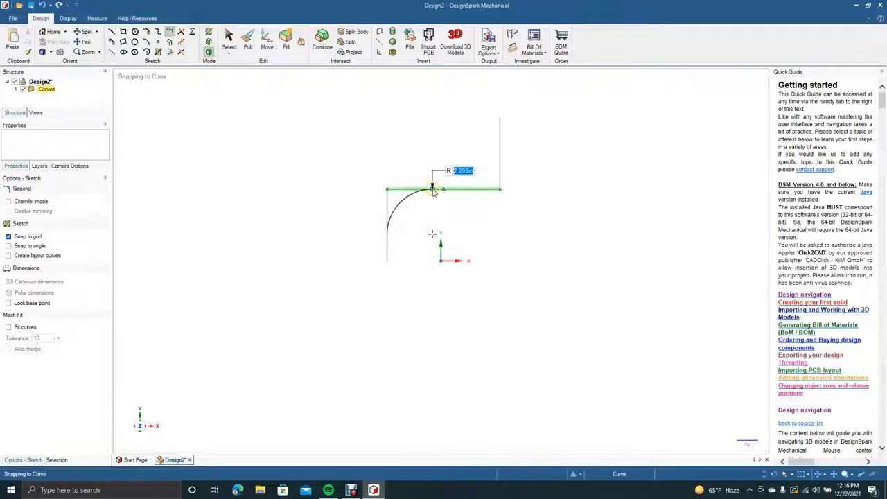
type("2.0")
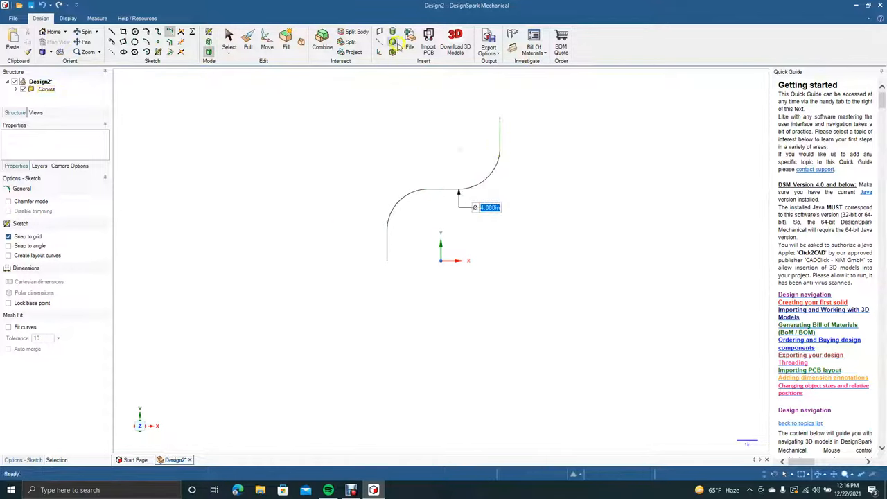
left_click(228, 42)
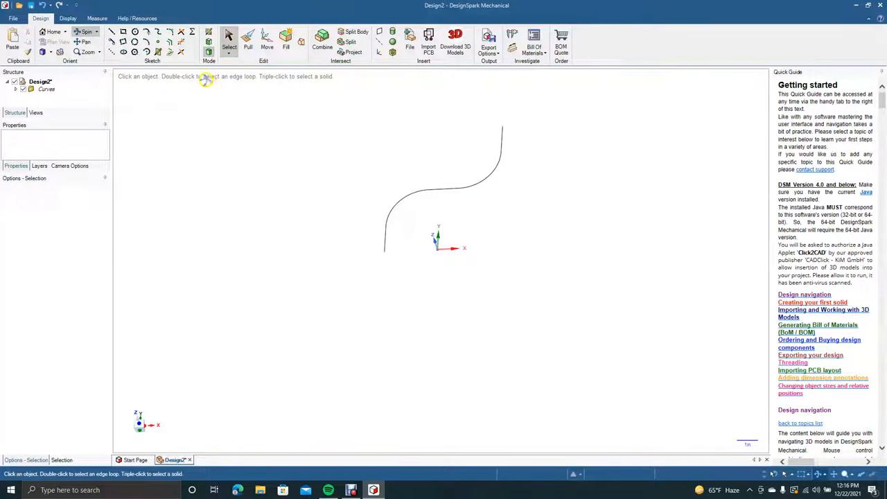
In a 3D view, start a sketch plane across the path at its lower endpoint.
left_click(133, 33)
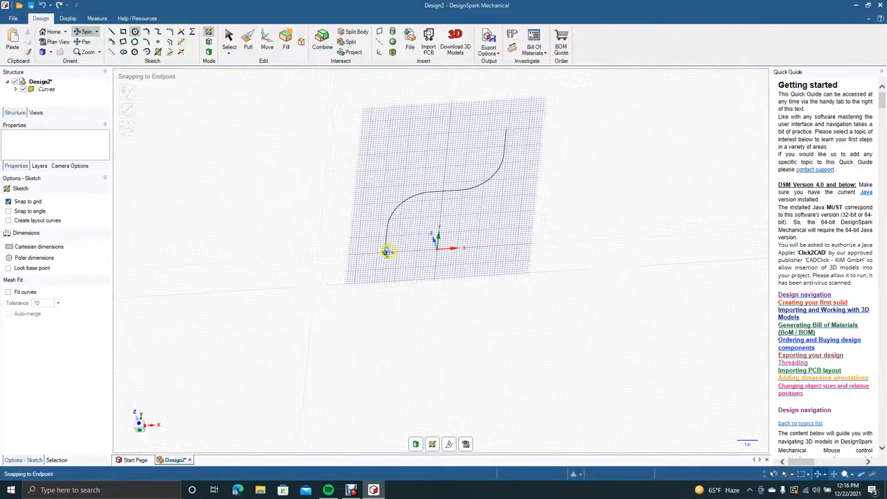
left_click(229, 42)
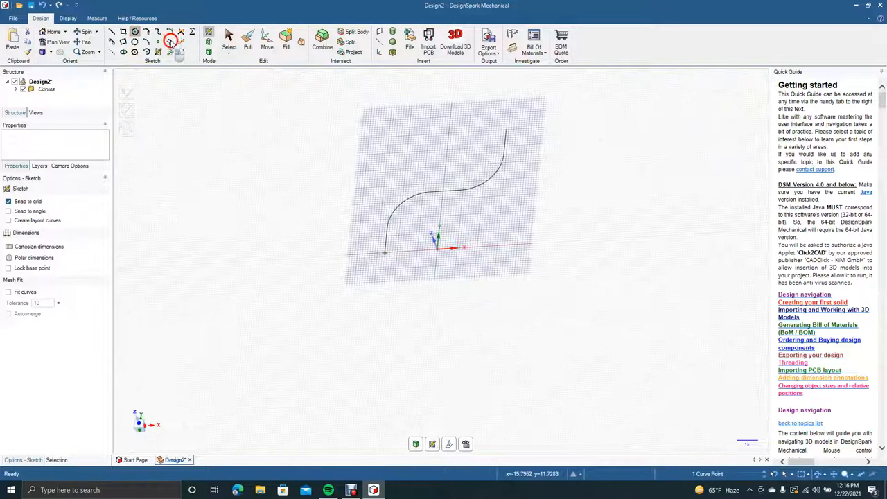
left_click(247, 34)
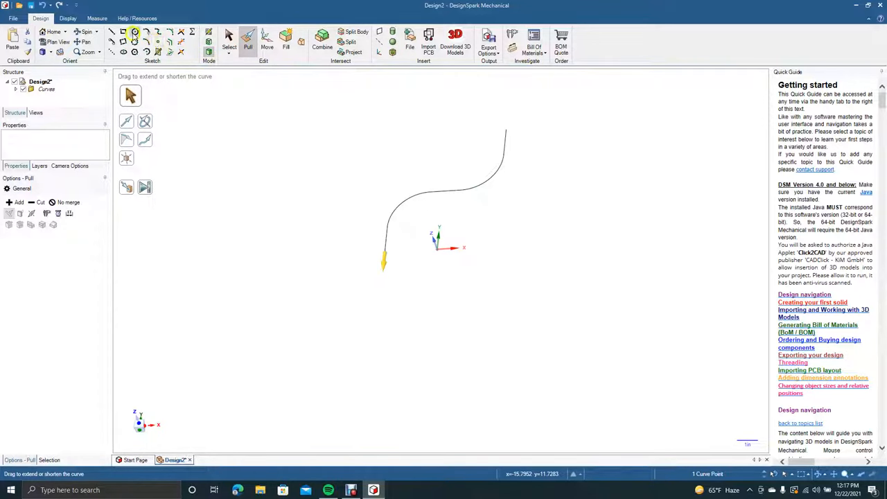
left_click(134, 32)
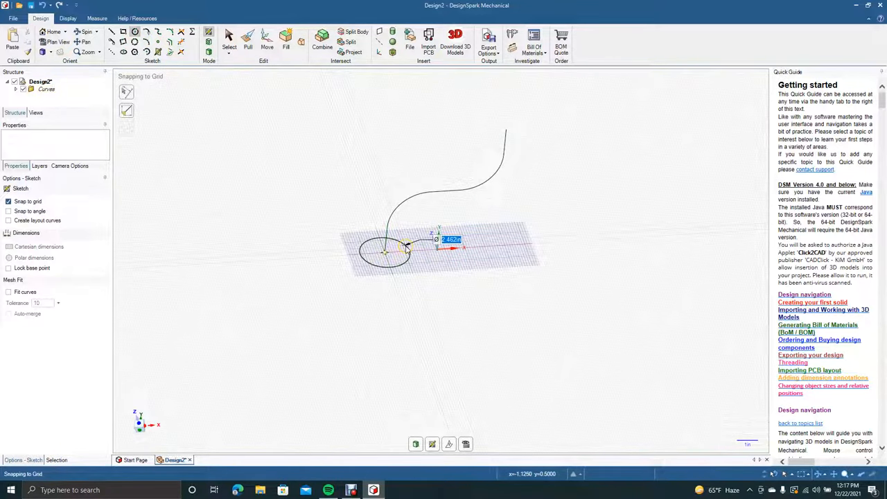
Draw concentric circles of 2.5 and 3.5 at the path end and finish the sketch.
type("2.5")
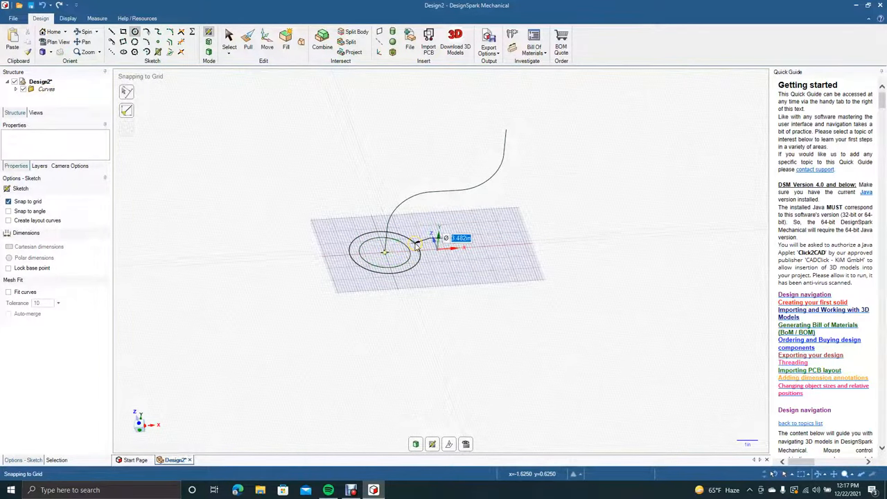
type("3.500")
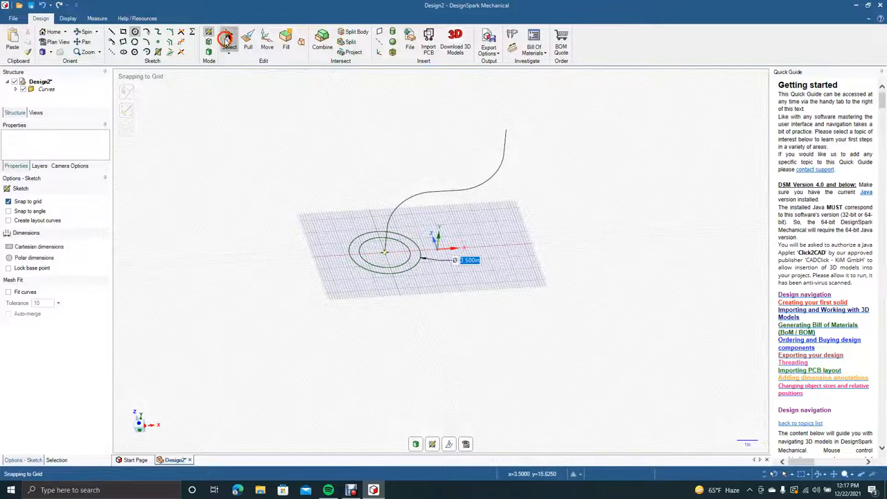
left_click(229, 39)
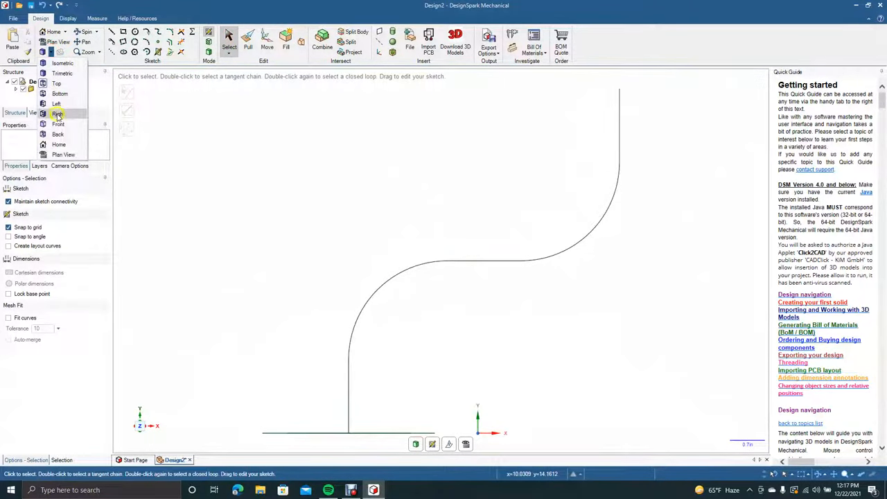
In plan view, sketch one mounting tab with a small hole circle above the outer ring.
left_click(58, 114)
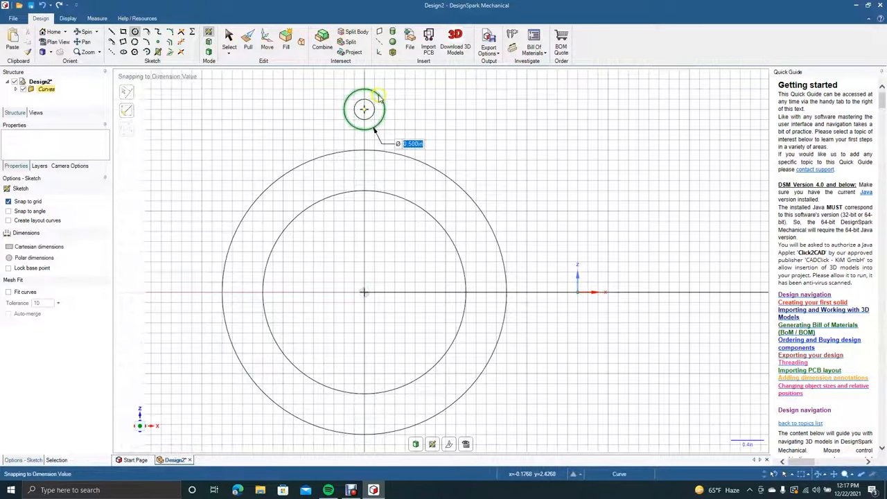
left_click(229, 42)
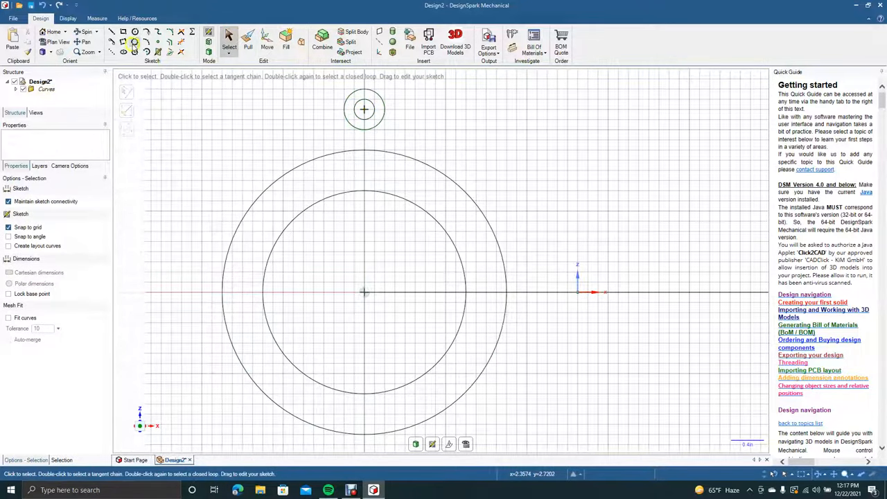
left_click(111, 32)
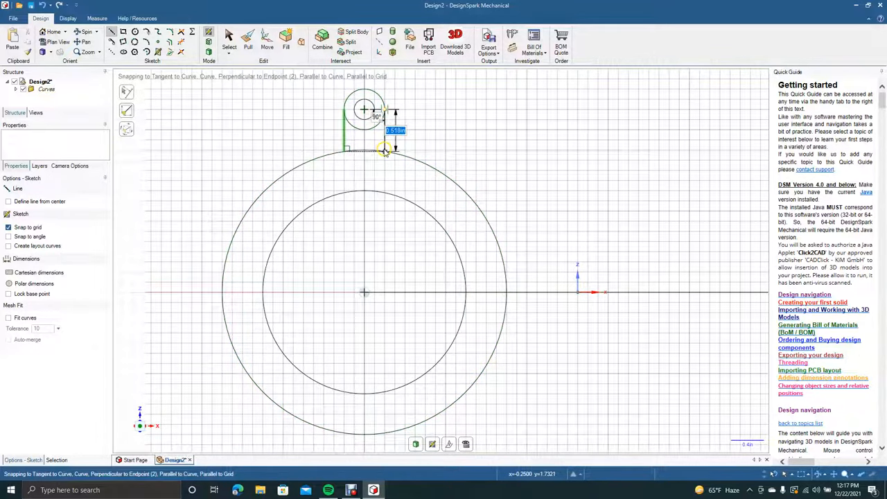
left_click(230, 38)
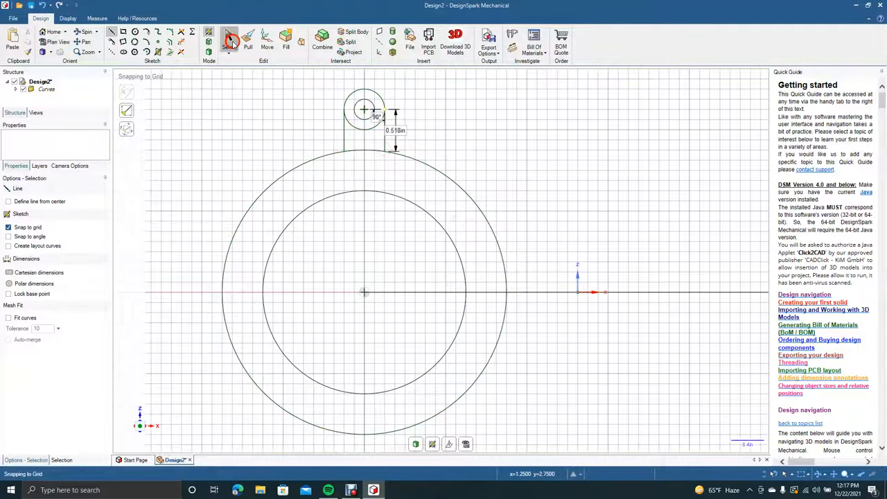
left_click(229, 40)
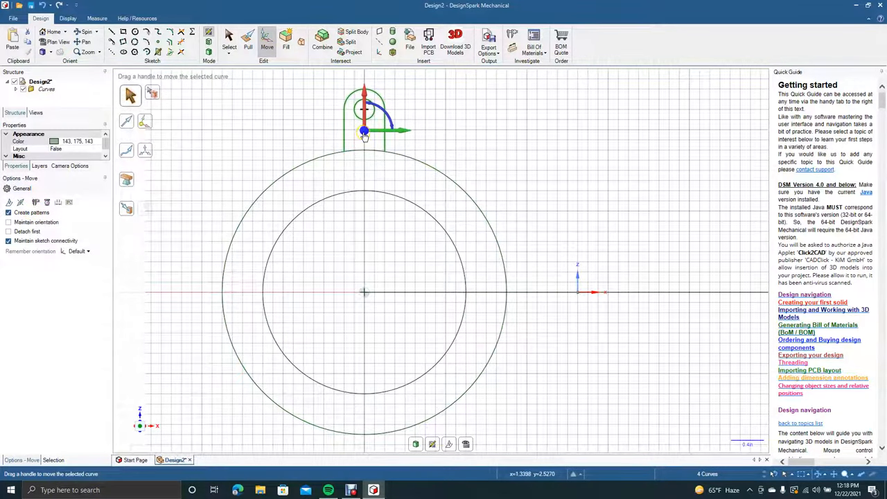
Pattern the tab into three evenly spaced copies around the ring centre.
left_click_drag(363, 132, 363, 290)
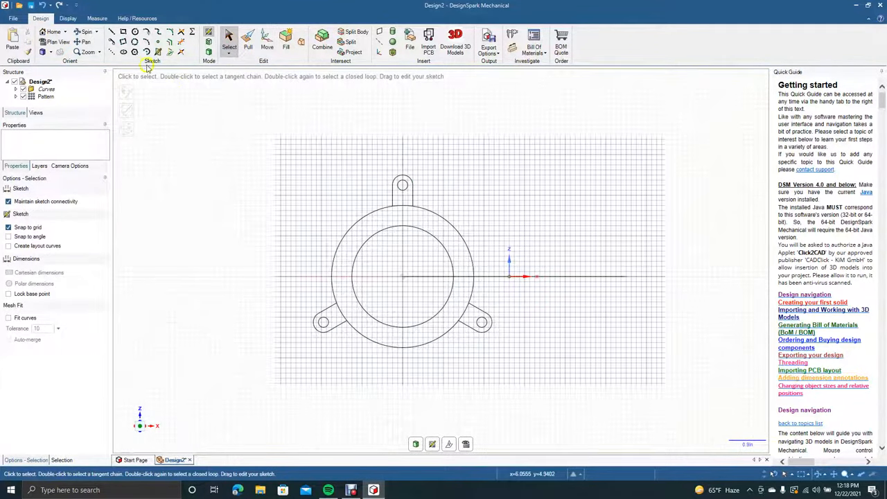
Sweep the ring face along the S-curve path to form the hollow pipe solid.
left_click(86, 32)
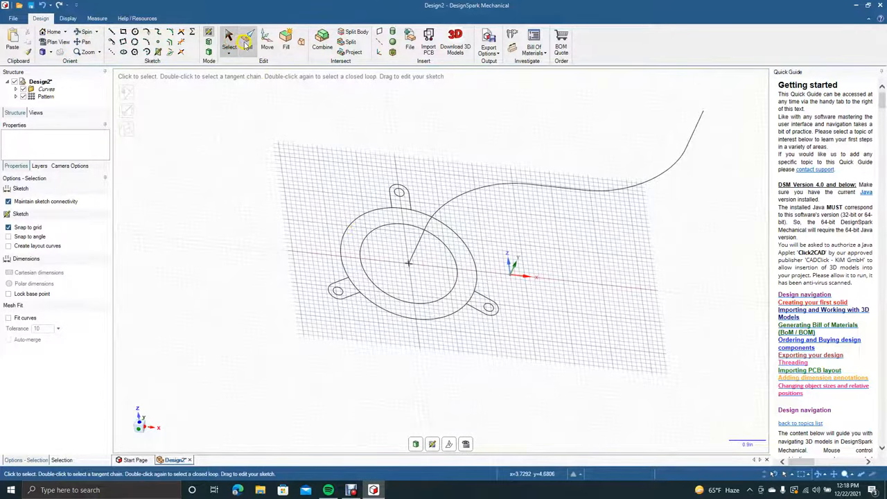
left_click(247, 40)
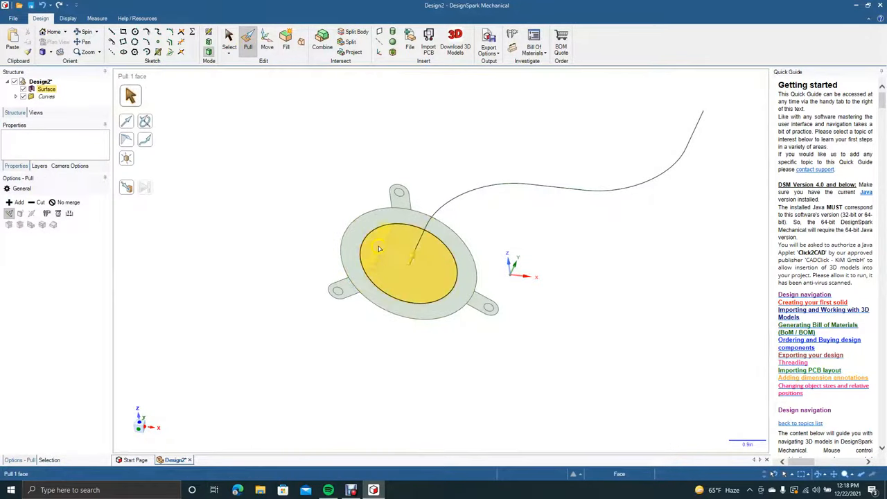
left_click(402, 261)
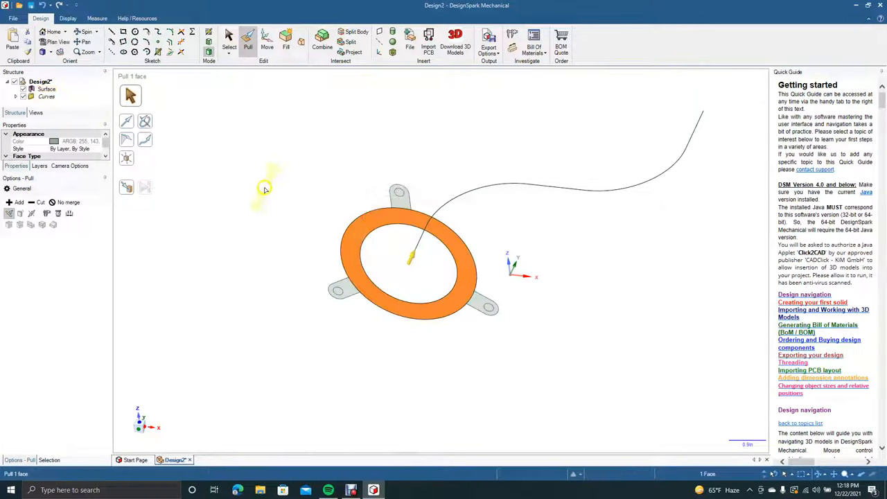
mouse_move(144, 139)
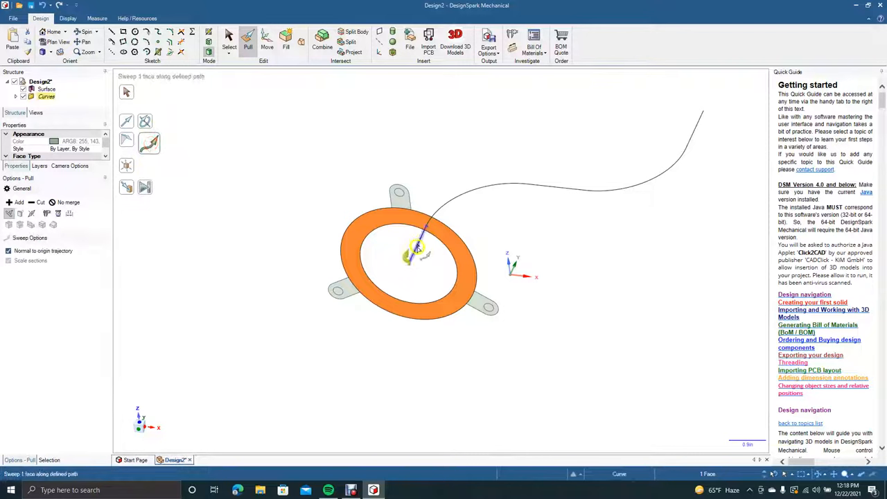
left_click(463, 197)
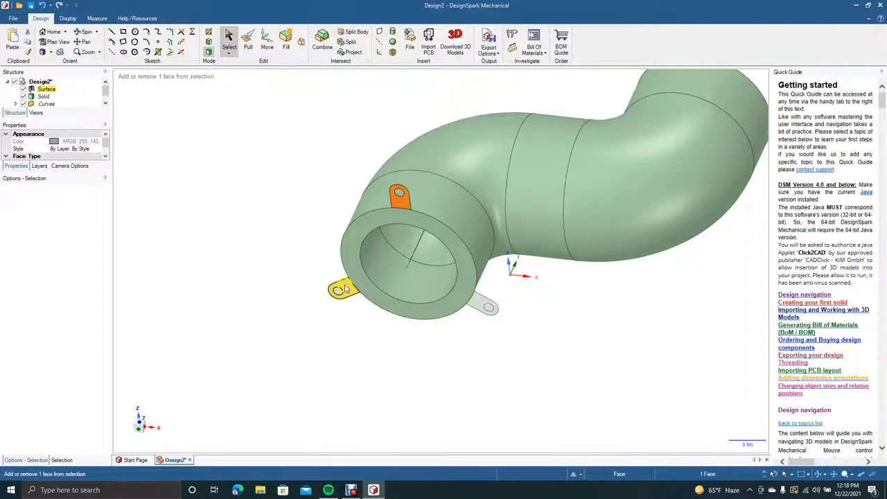
Pull the three selected tab faces outward to give them solid thickness.
left_click(485, 308)
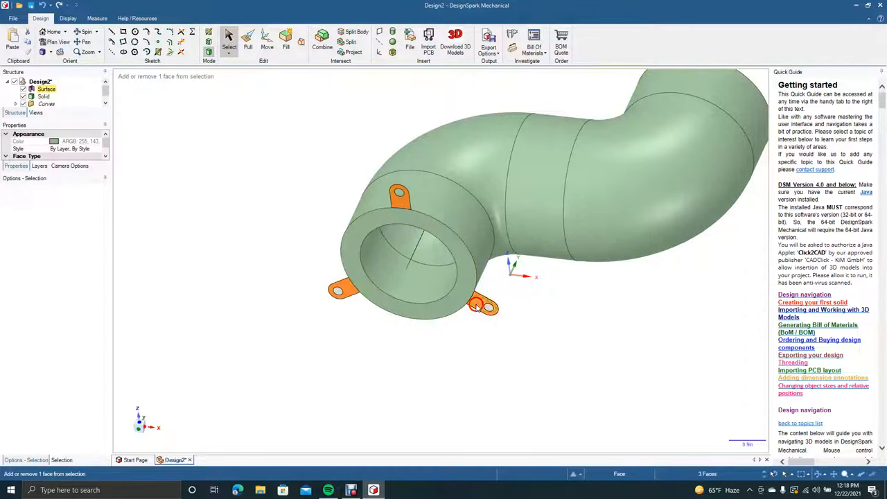
left_click(247, 39)
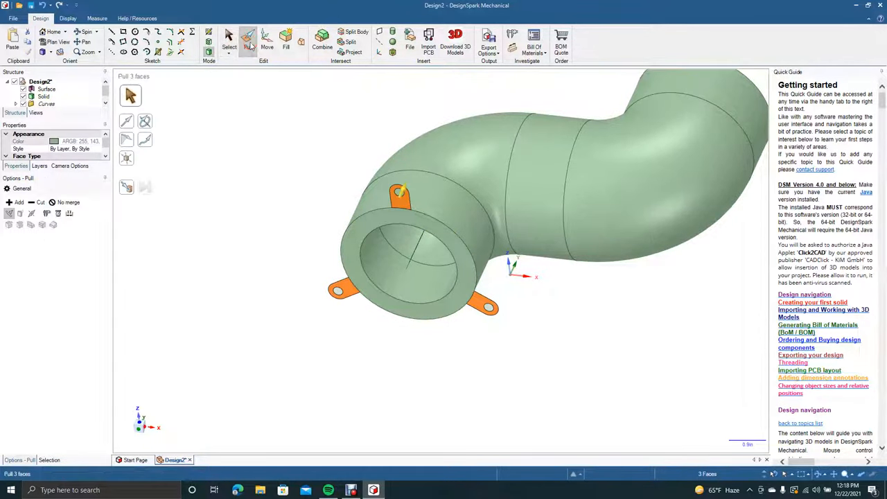
left_click(403, 200)
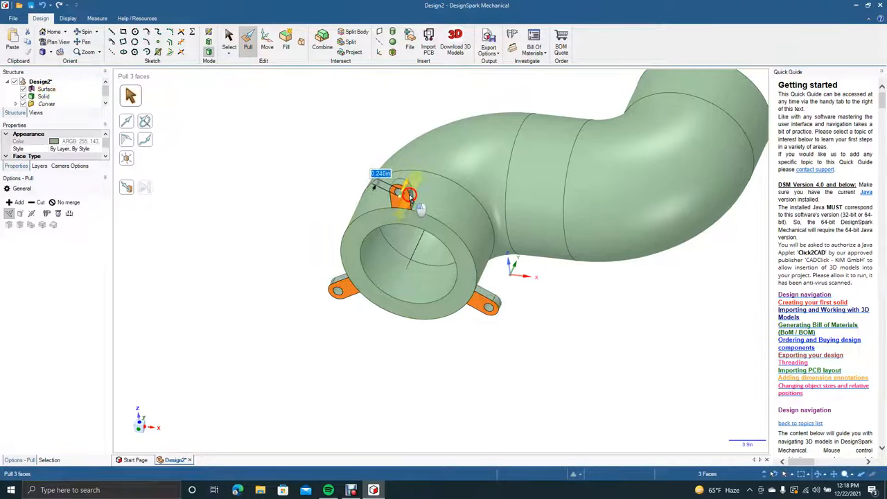
left_click_drag(409, 194, 421, 186)
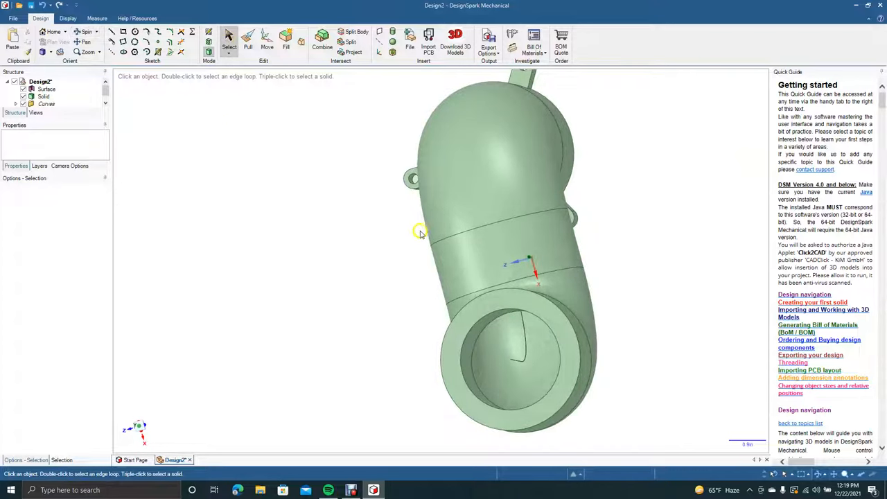
Sketch a tab outline with a hole on the far pipe end face.
left_click(513, 358)
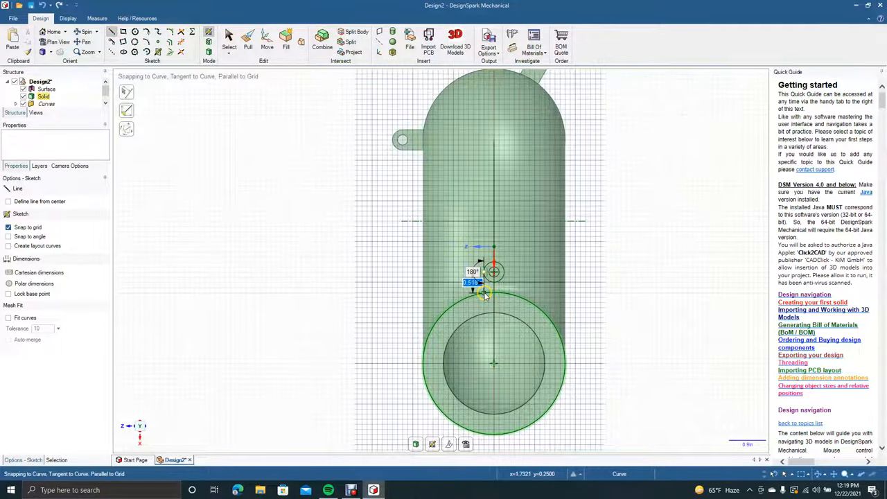
left_click_drag(493, 272, 254, 76)
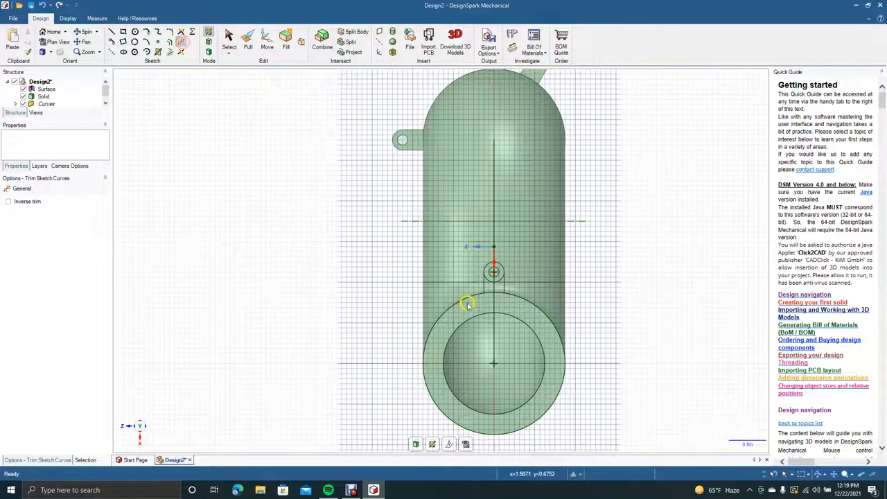
mouse_move(330, 227)
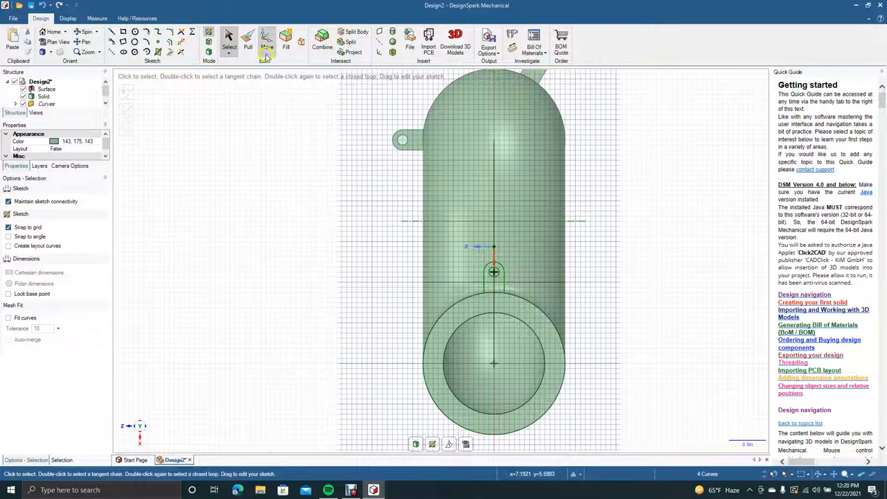
Rotate-pattern the tab 120° into three copies around the pipe centre.
left_click(266, 41)
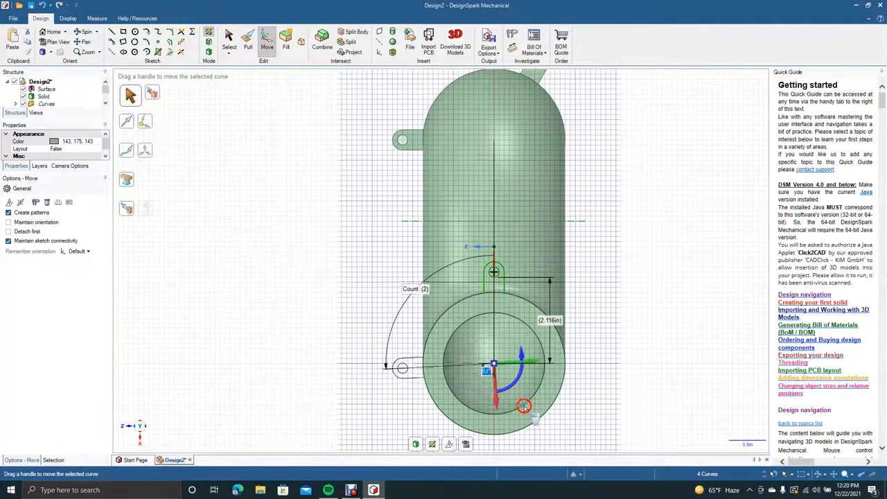
left_click_drag(524, 407, 551, 410)
type("3")
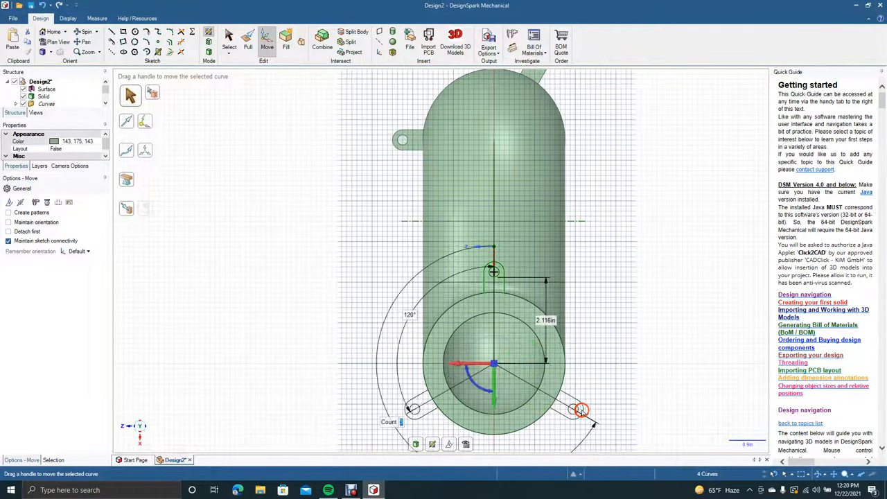
left_click(229, 39)
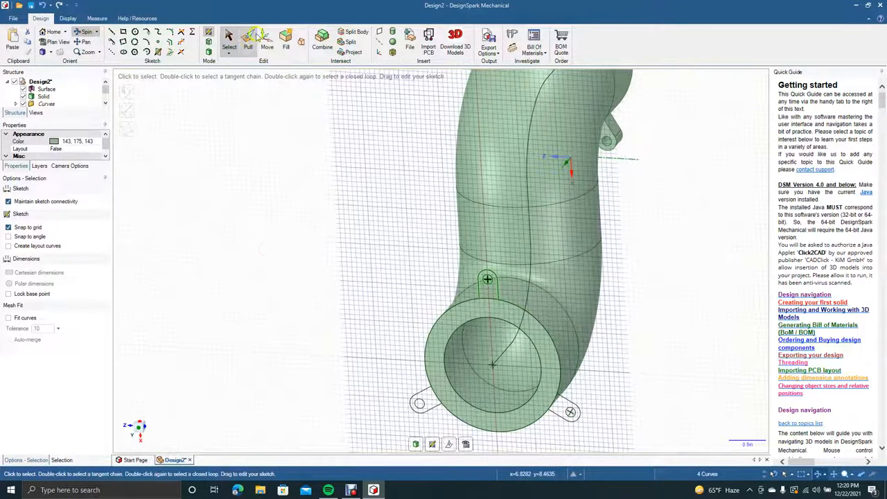
Pull the far-end tab faces to the same thickness as the first tabs.
left_click(248, 39)
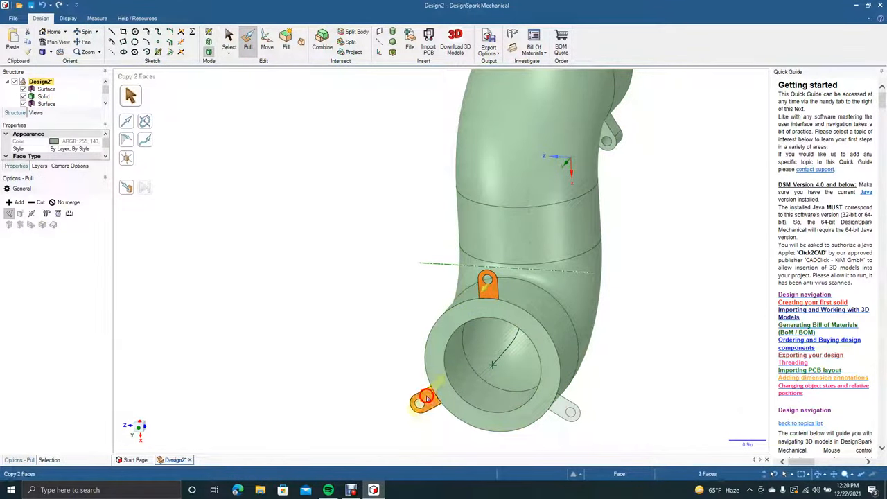
left_click(569, 413)
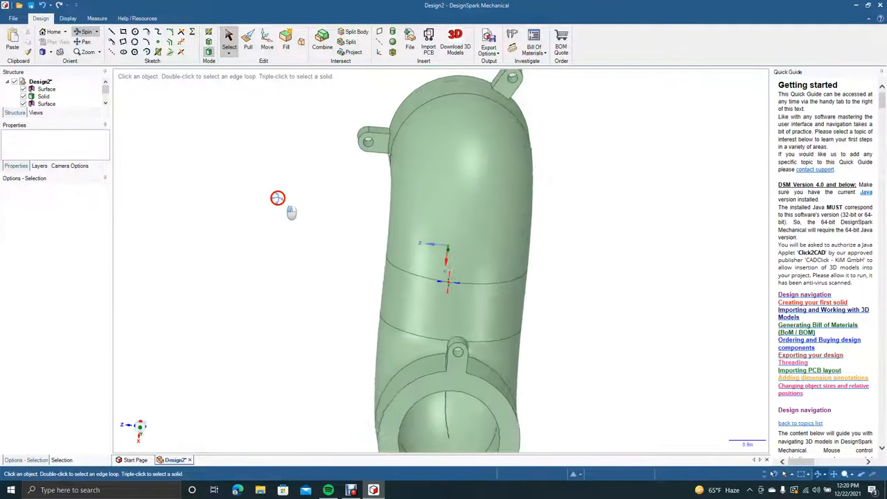
left_click_drag(277, 197, 197, 166)
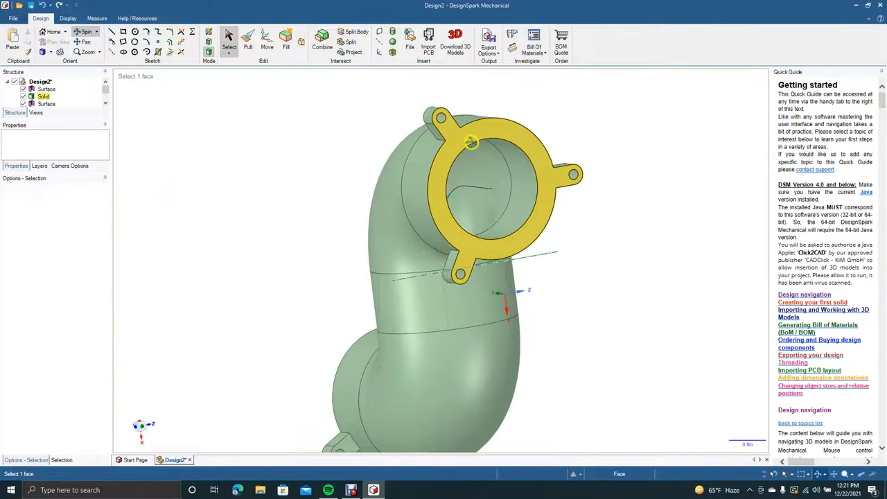
left_click(479, 261)
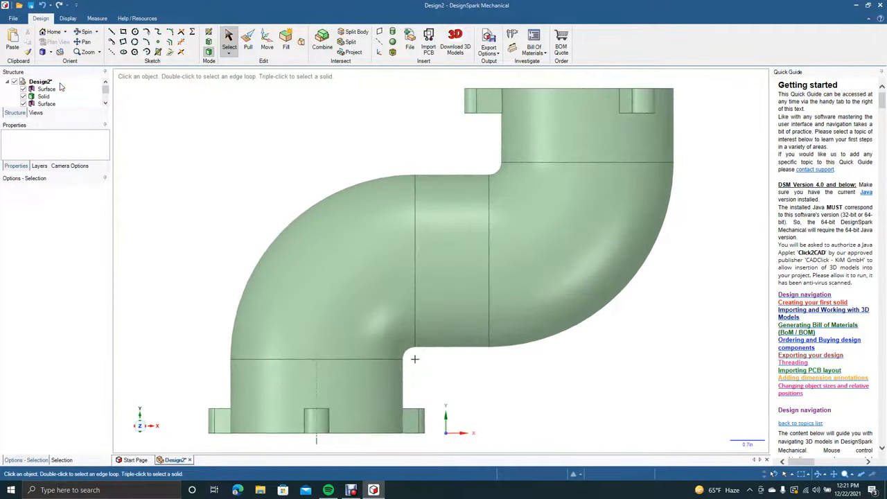
left_click(456, 310)
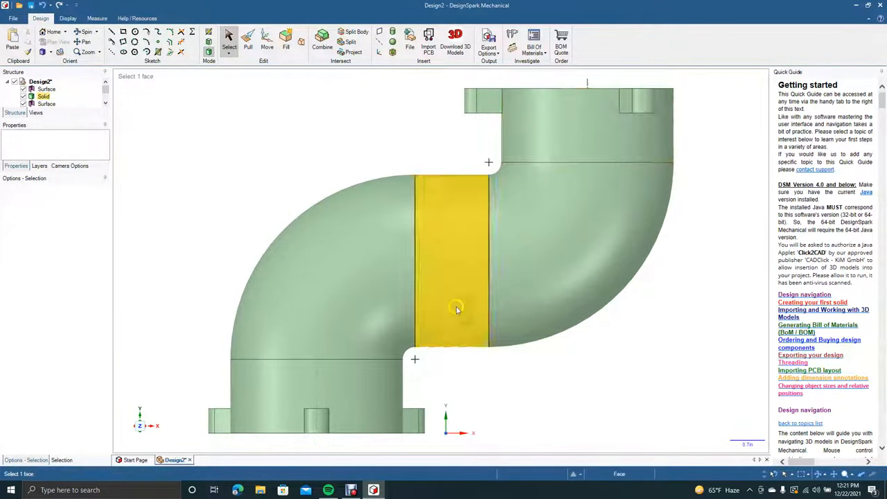
left_click(617, 94)
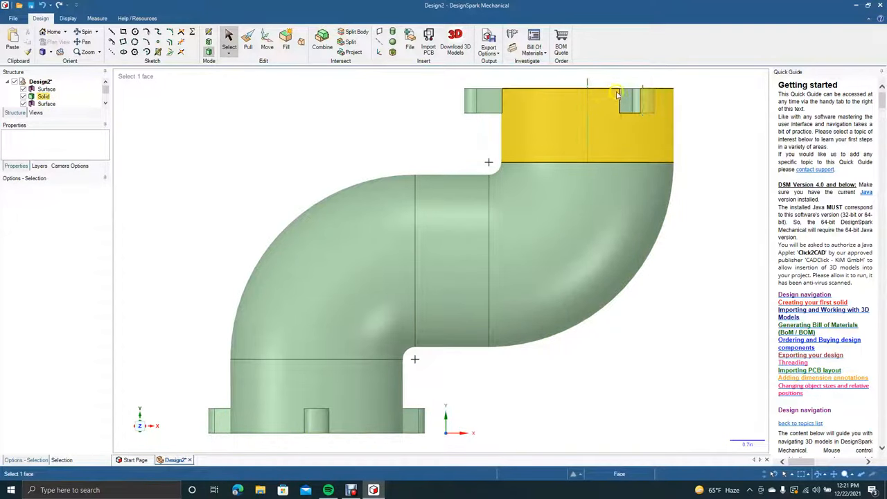